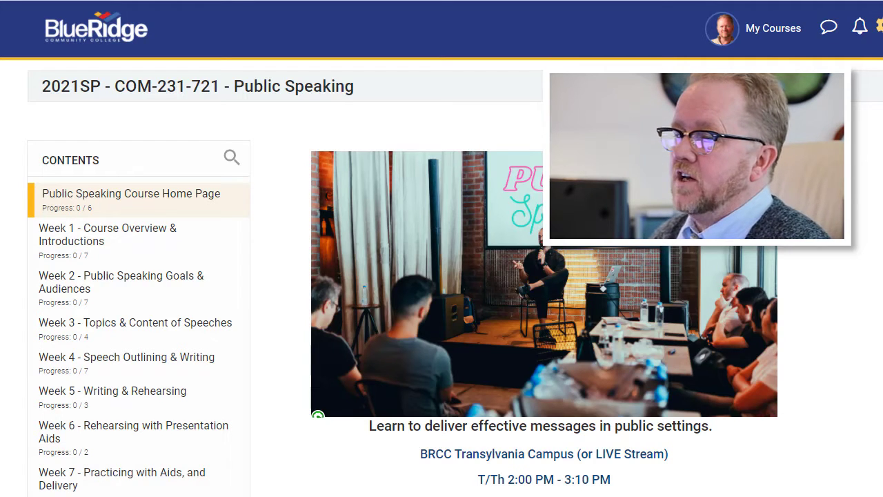
From the course's Collaborate instances list, reach the Week 8, Day 1 - LIVE Class Session page.
scroll(down, 3)
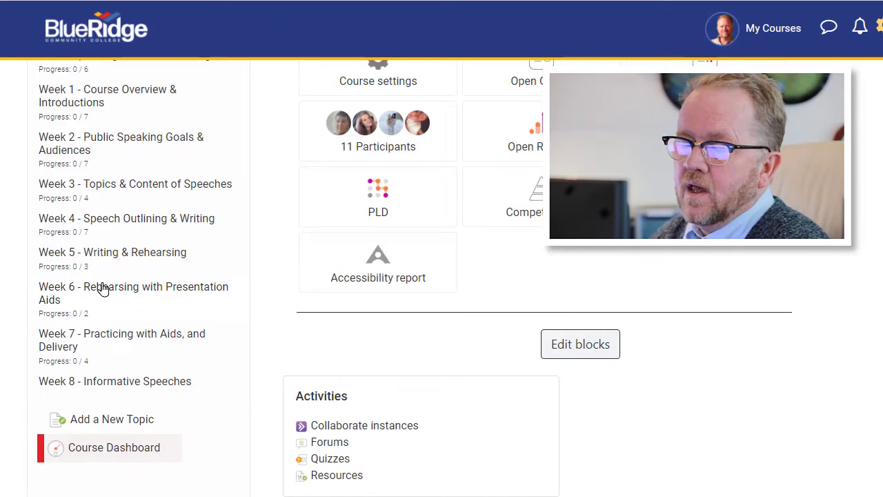
scroll(down, 3)
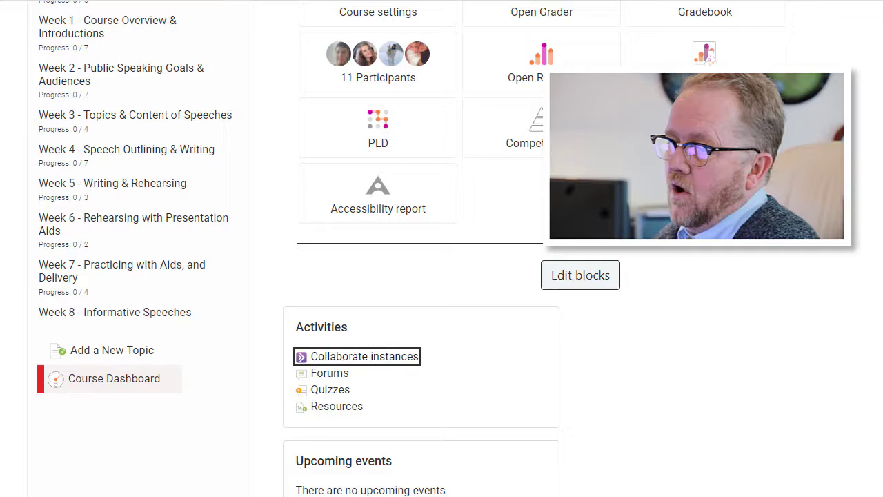
click(364, 356)
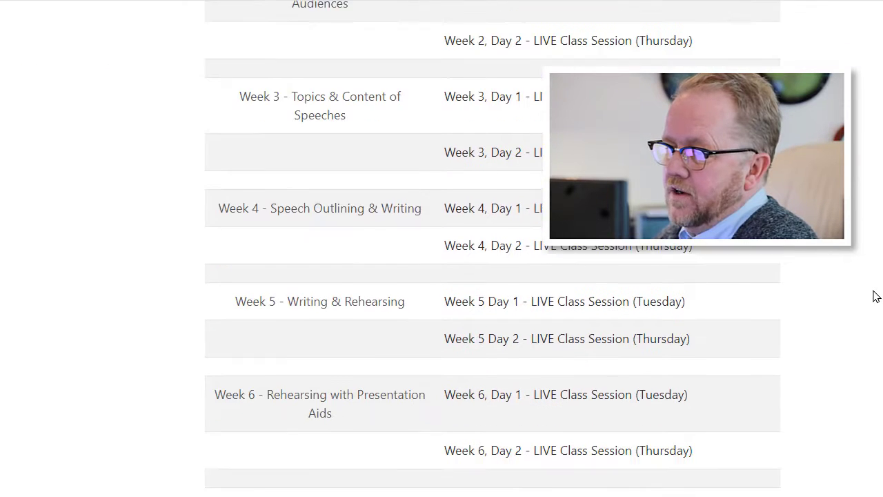
scroll(down, 3)
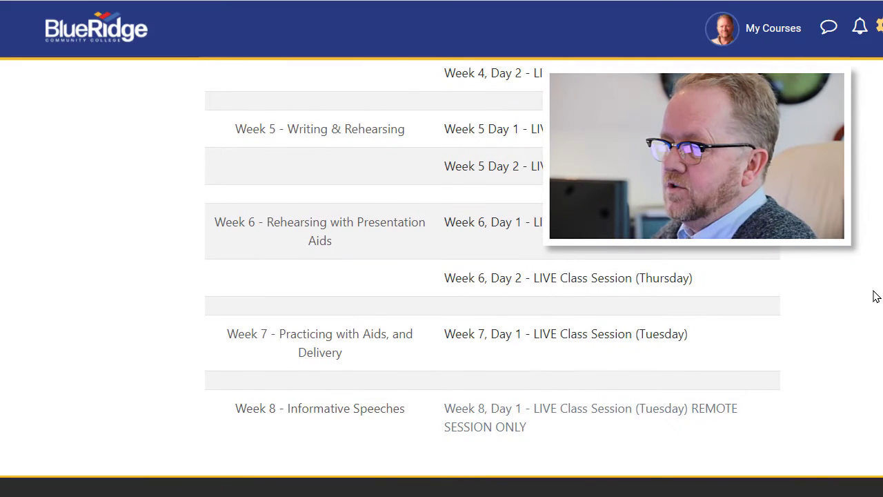
mouse_move(458, 408)
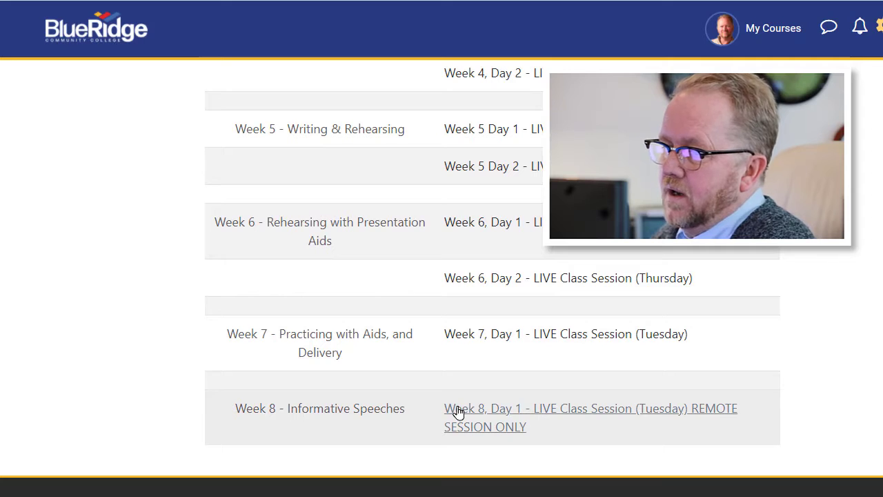
click(591, 409)
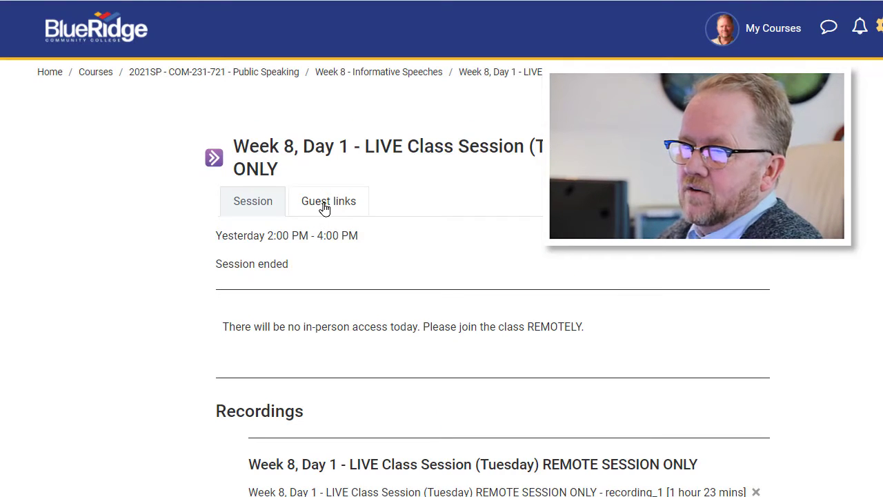
scroll(down, 3)
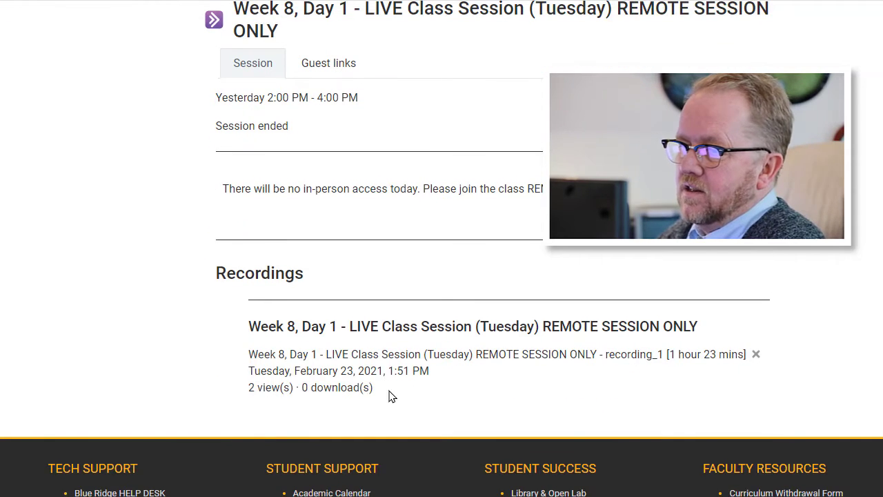
mouse_move(538, 353)
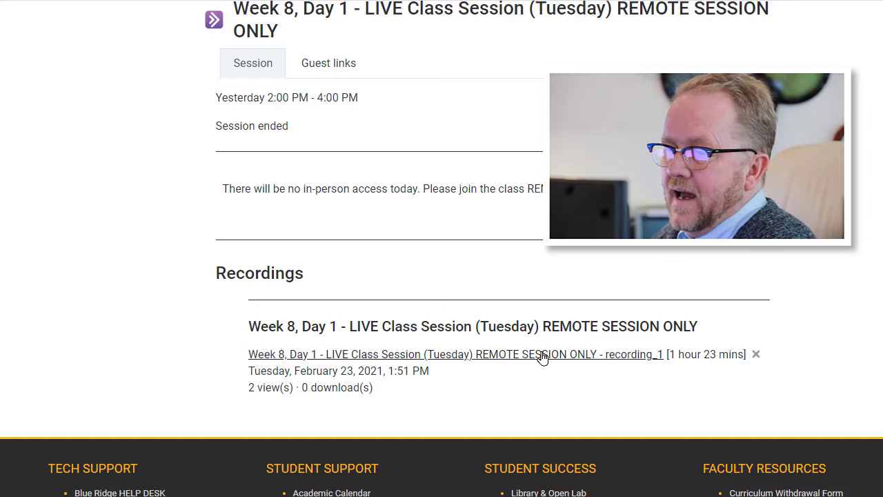
mouse_move(654, 360)
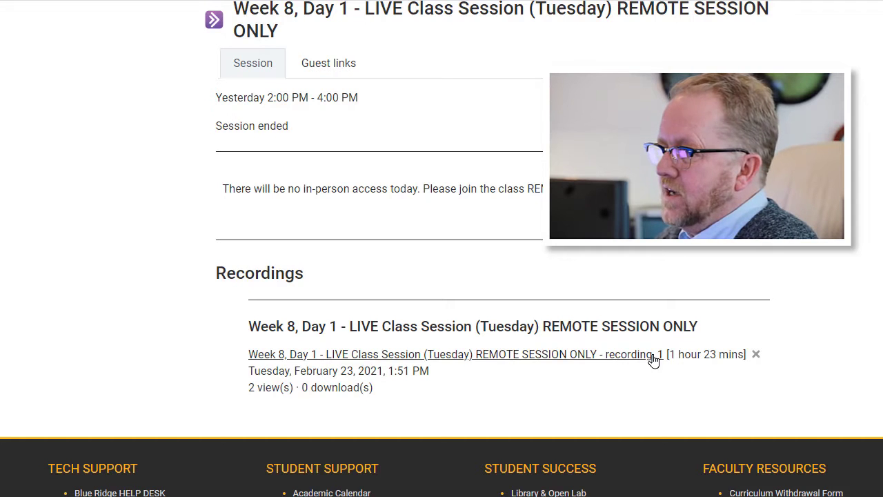
mouse_move(403, 367)
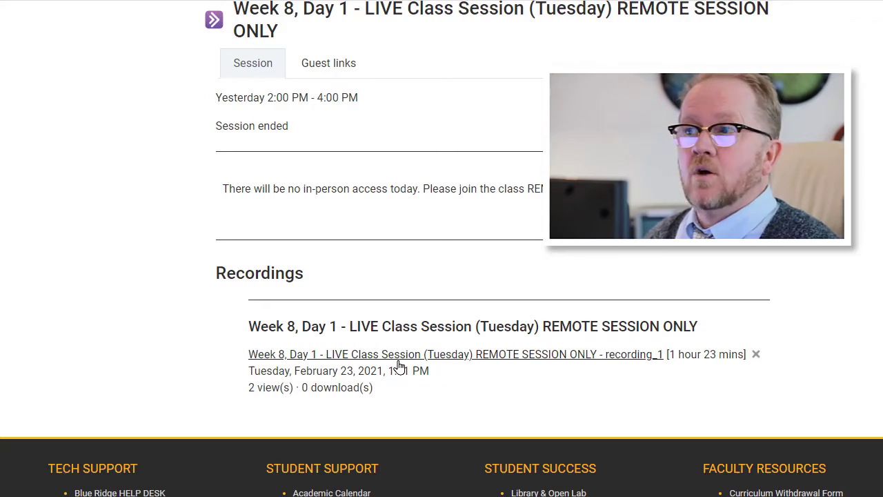
scroll(up, 3)
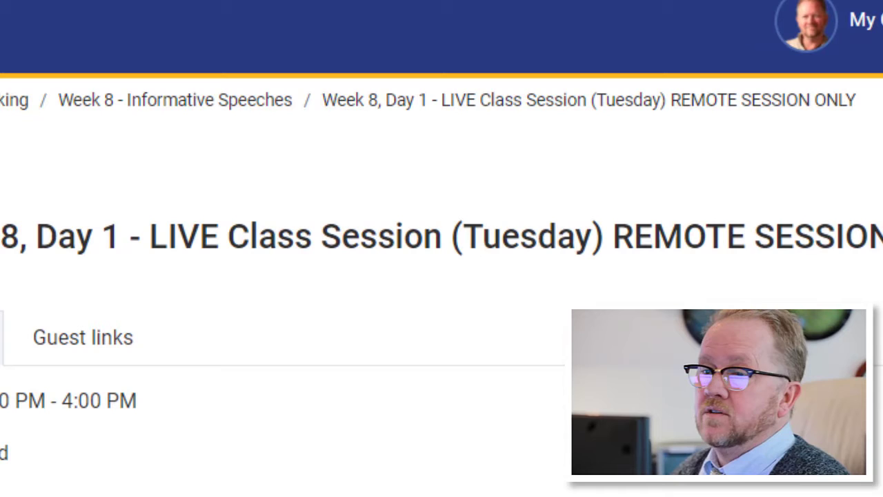
mouse_move(321, 110)
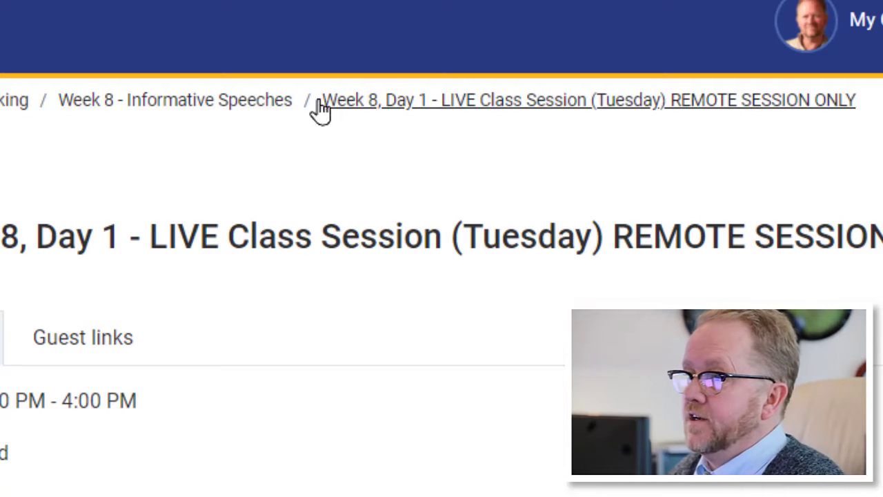
mouse_move(235, 125)
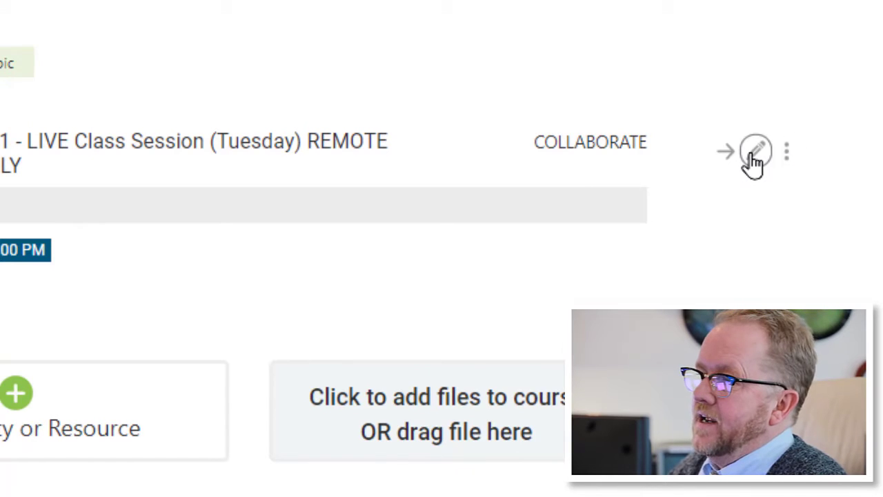
Tick Download recordings in the session settings and save back to the course.
click(756, 150)
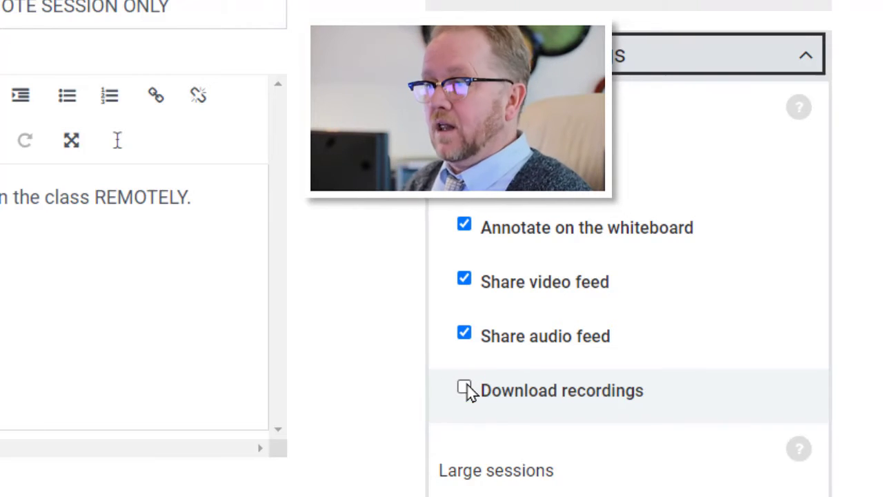
click(464, 386)
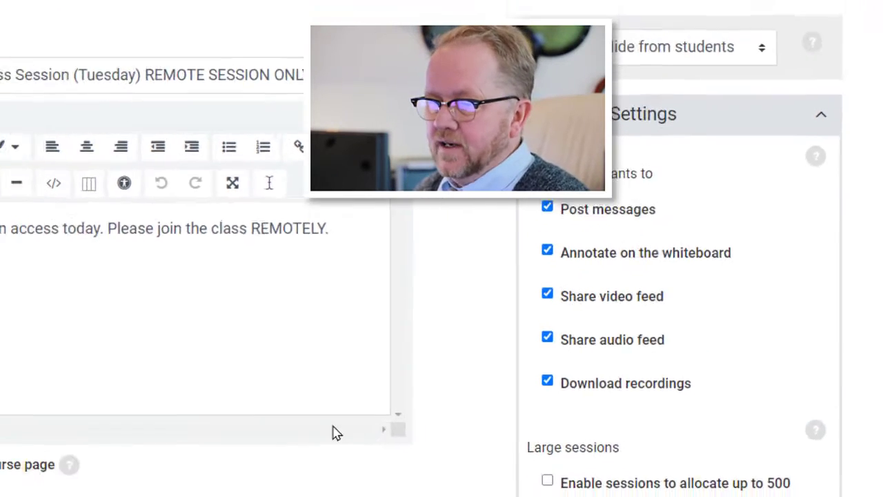
scroll(down, 3)
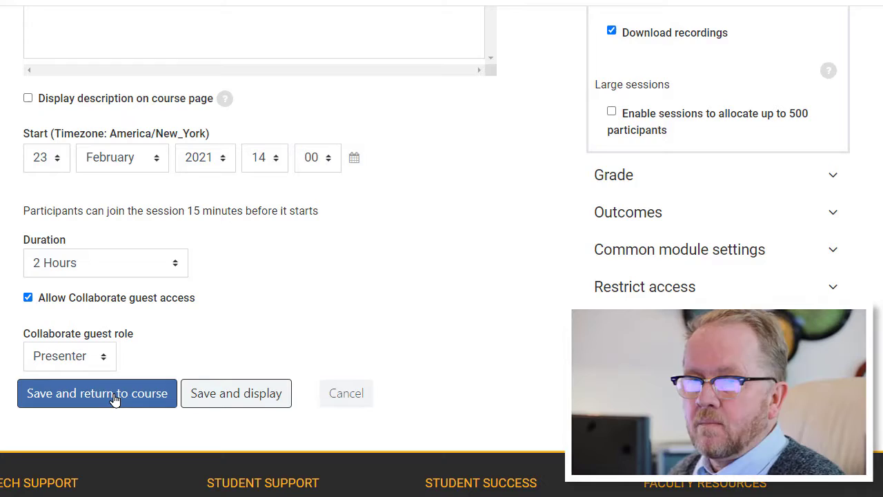
click(97, 394)
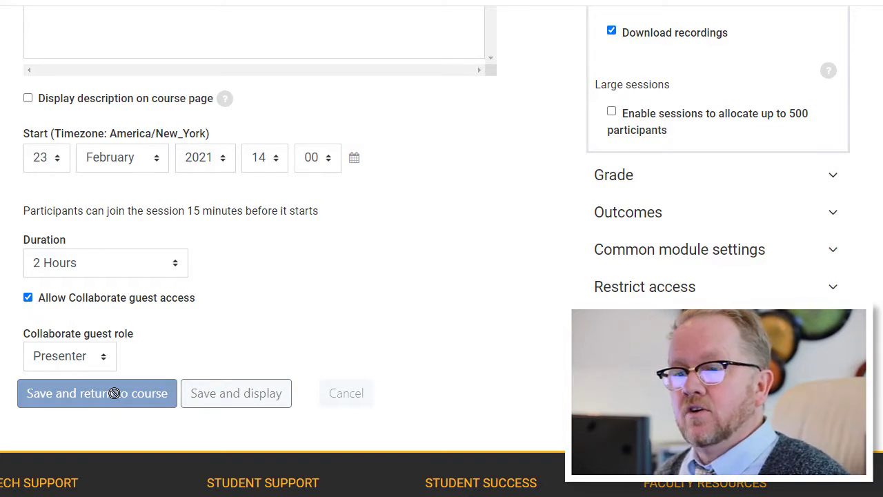
Return to the Week 8 session page showing the recording's new download icon.
click(97, 392)
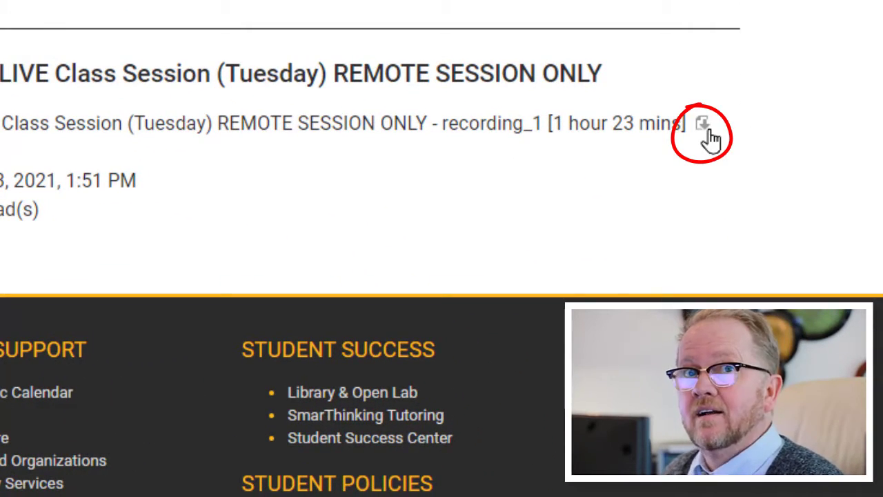
mouse_move(703, 124)
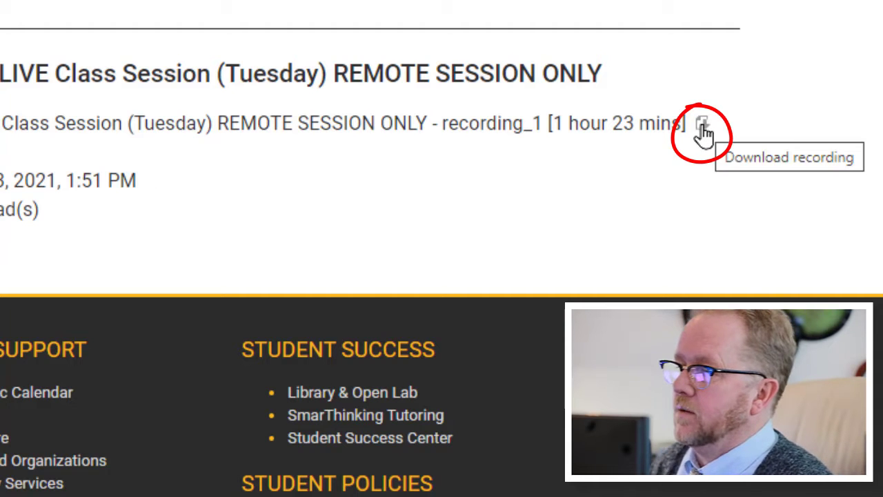
Download recording_1 and prefix its MP4 file name with 'Week 8' in the Save As dialog.
click(703, 131)
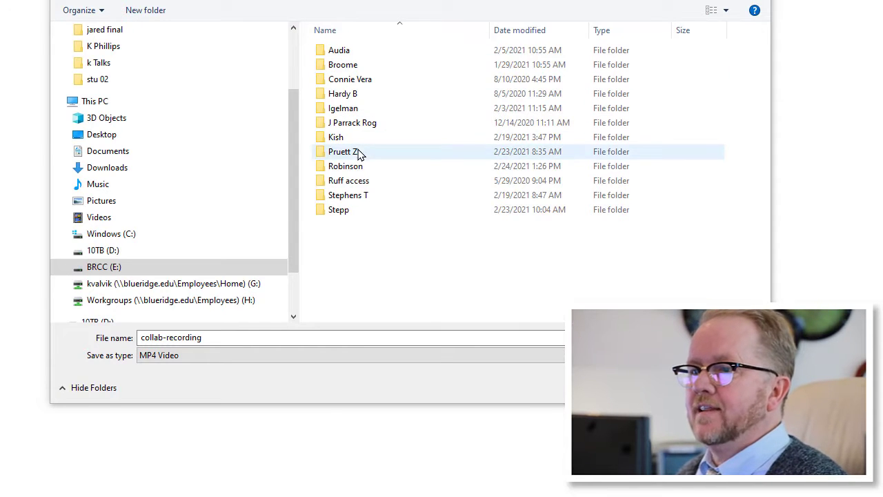
double_click(342, 151)
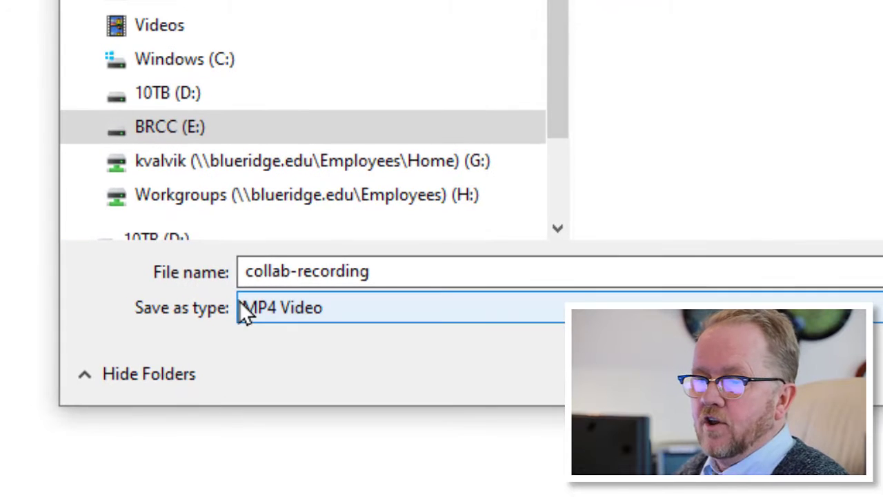
click(414, 271)
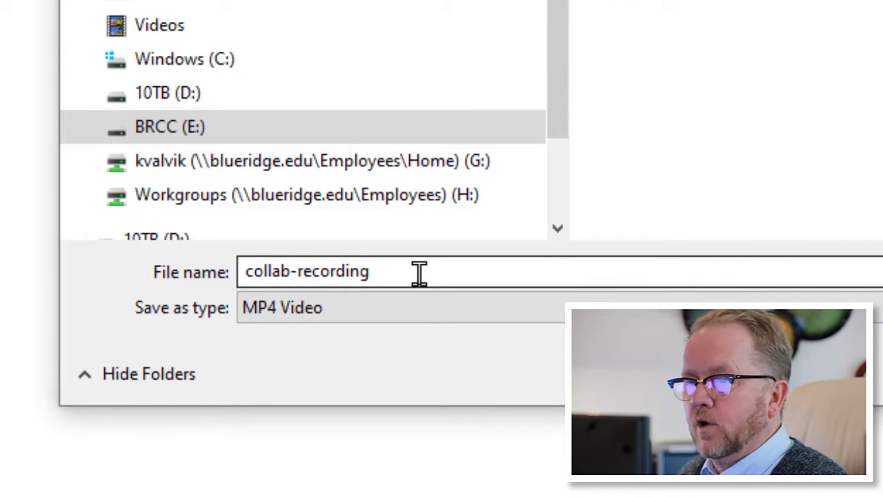
triple_click(306, 271)
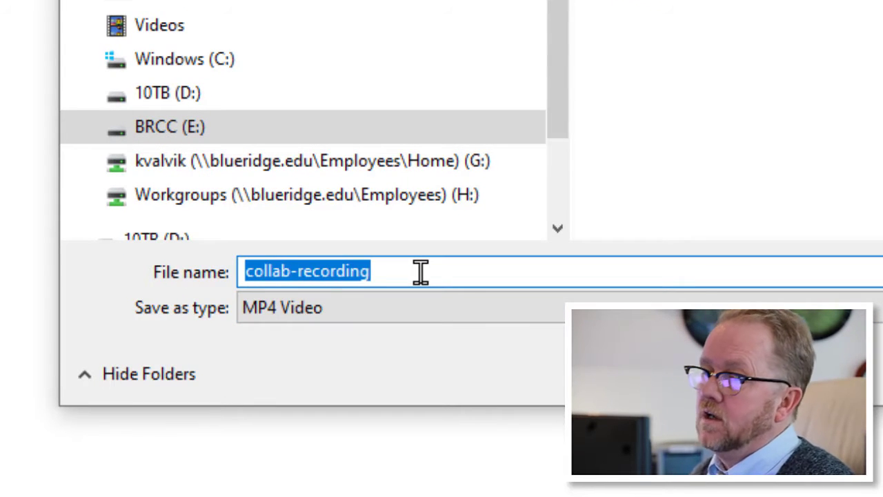
click(421, 271)
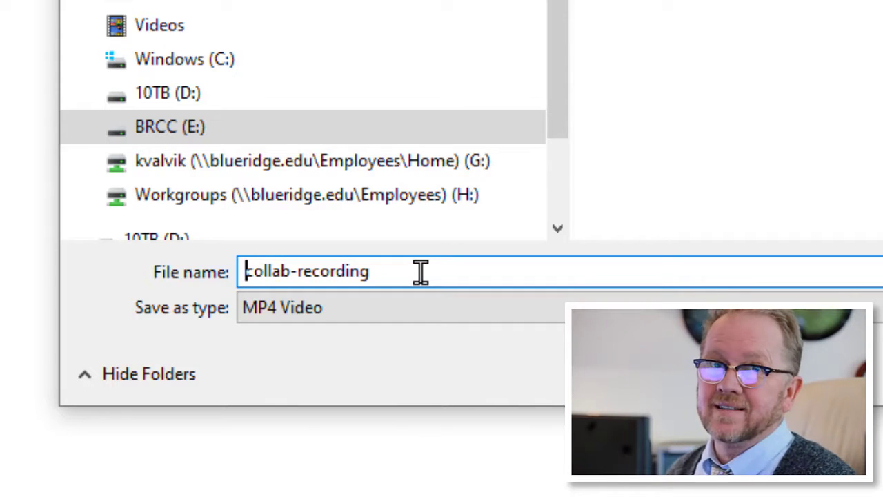
text(W)
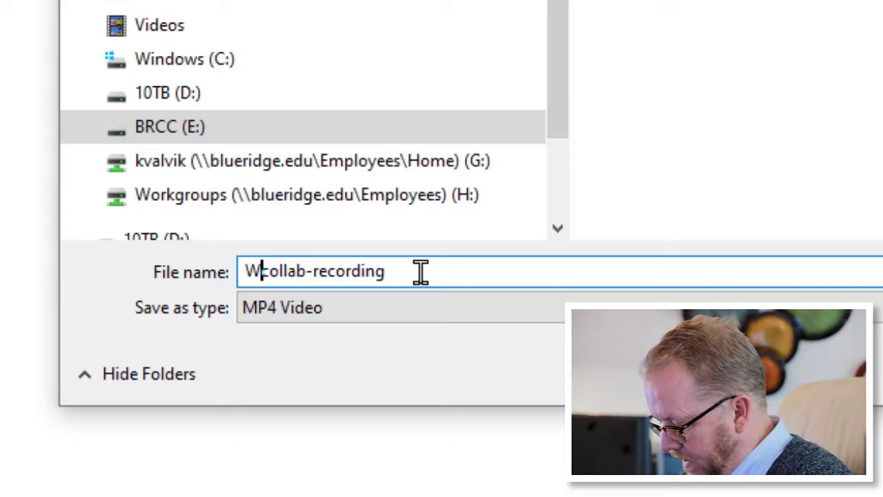
text(eek 8)
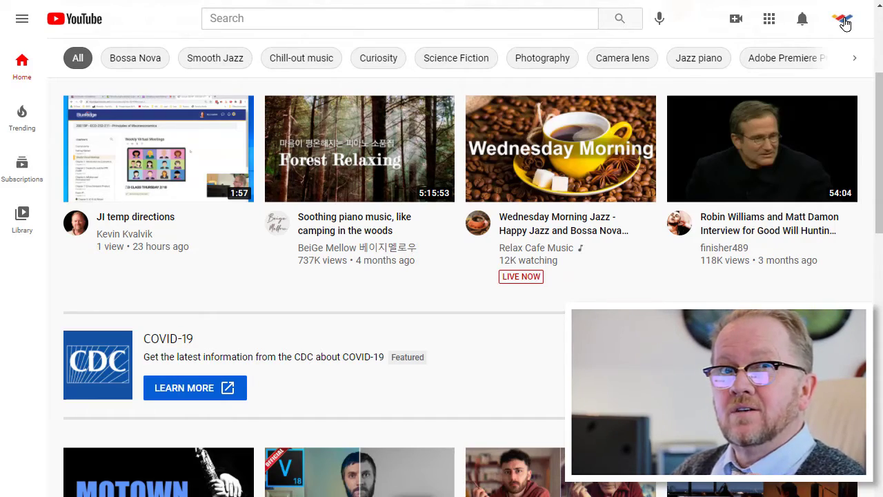
Start a new video upload in YouTube Studio and select the Week 8 MP4 recording.
click(845, 22)
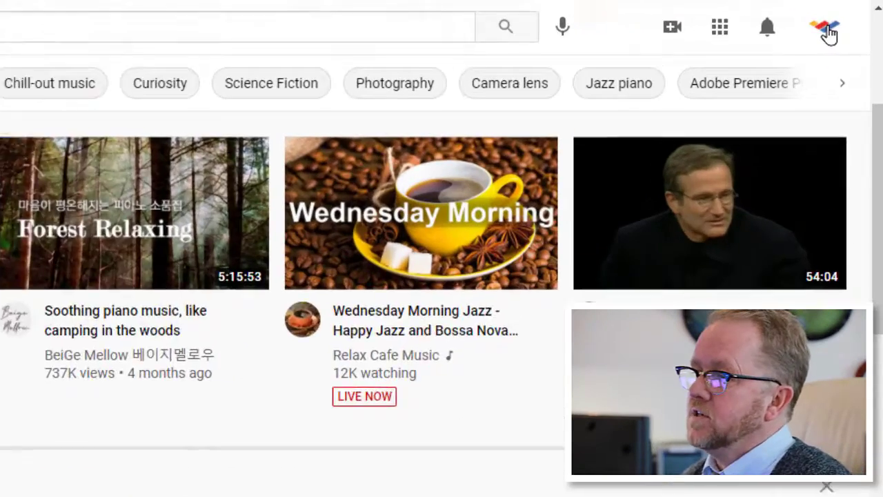
click(826, 27)
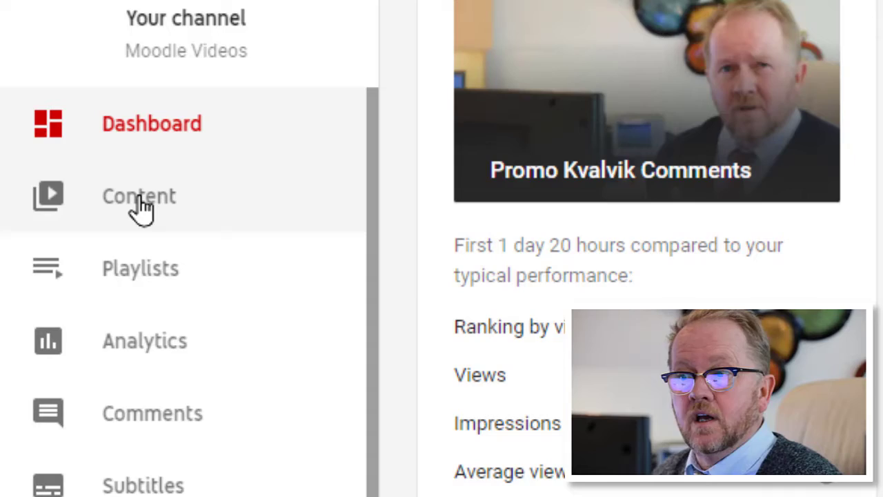
click(138, 196)
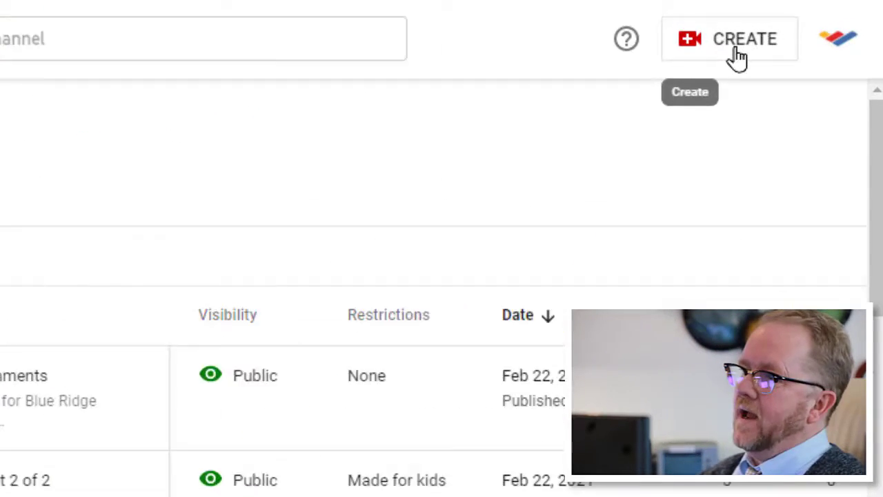
click(728, 39)
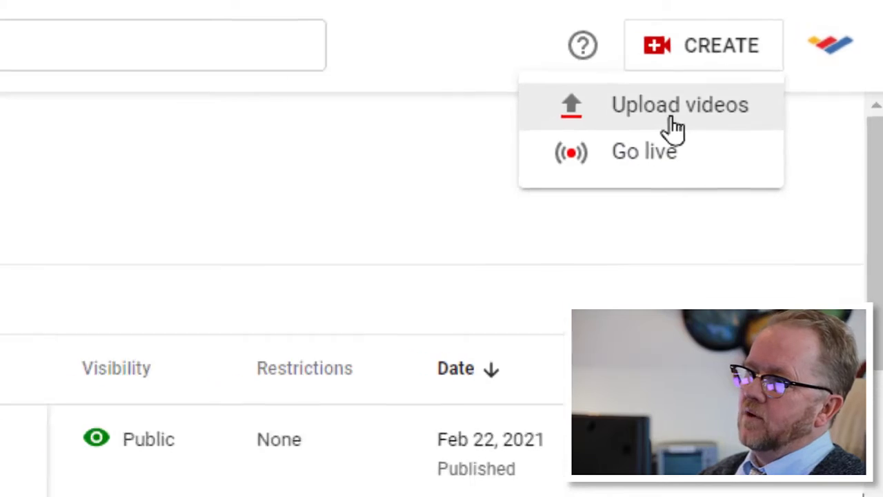
click(679, 105)
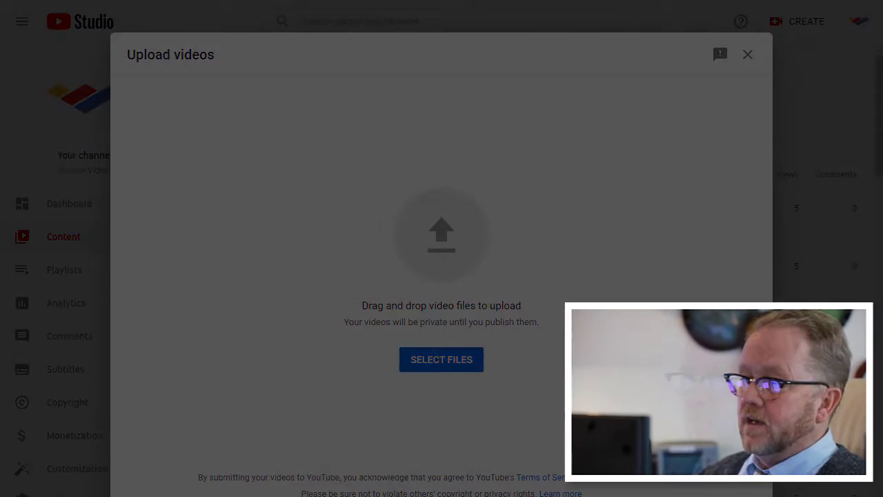
click(442, 359)
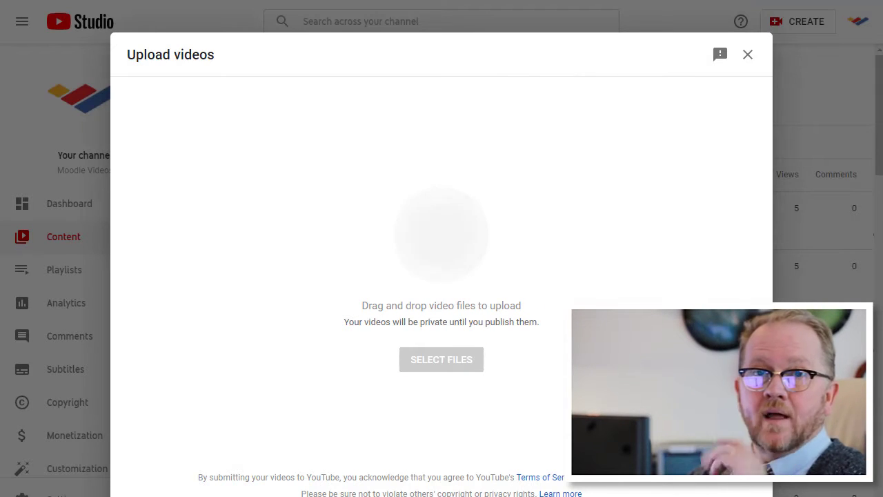
Title the video 'Robinson week 8', add it to the Faculty playlist, mark it not made for kids.
click(442, 359)
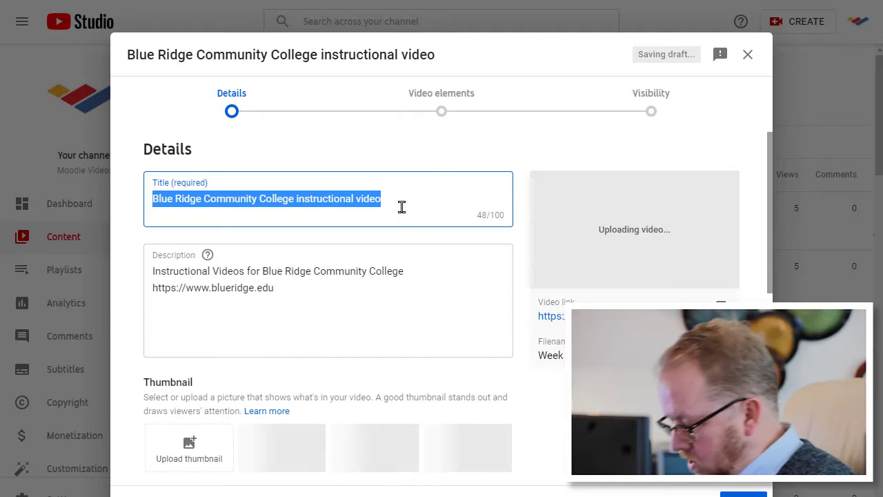
text(Robinson week 8)
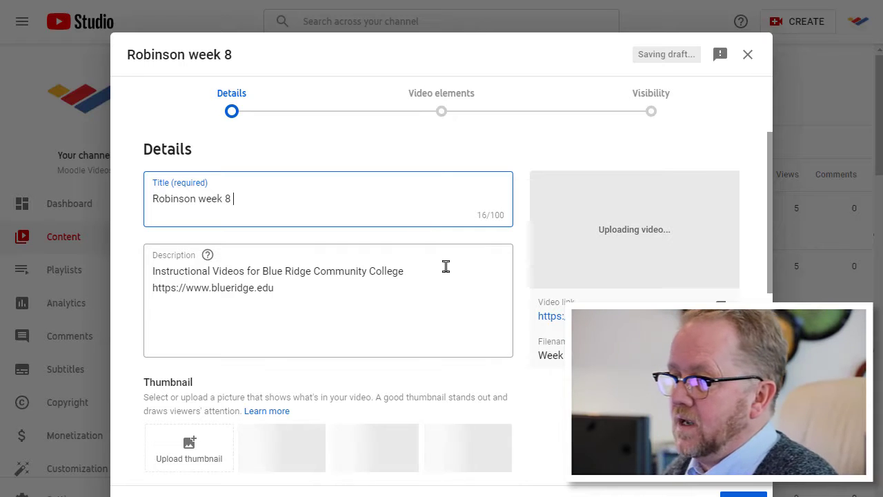
scroll(down, 3)
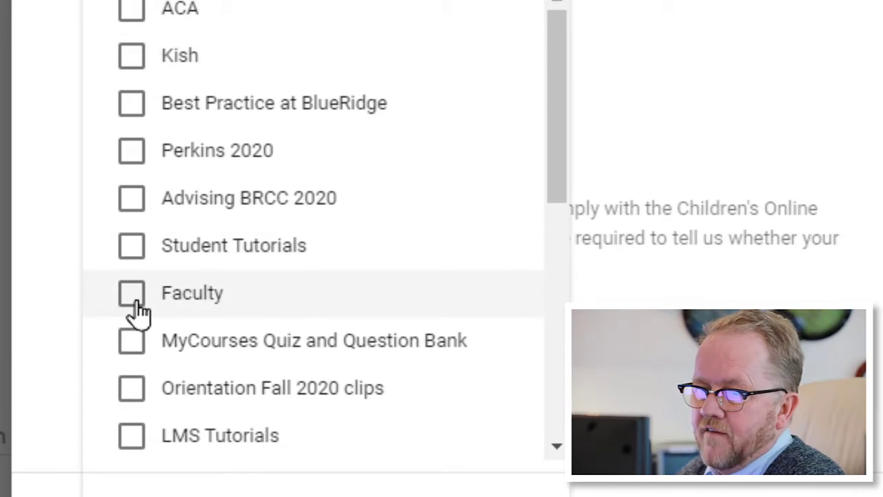
click(131, 292)
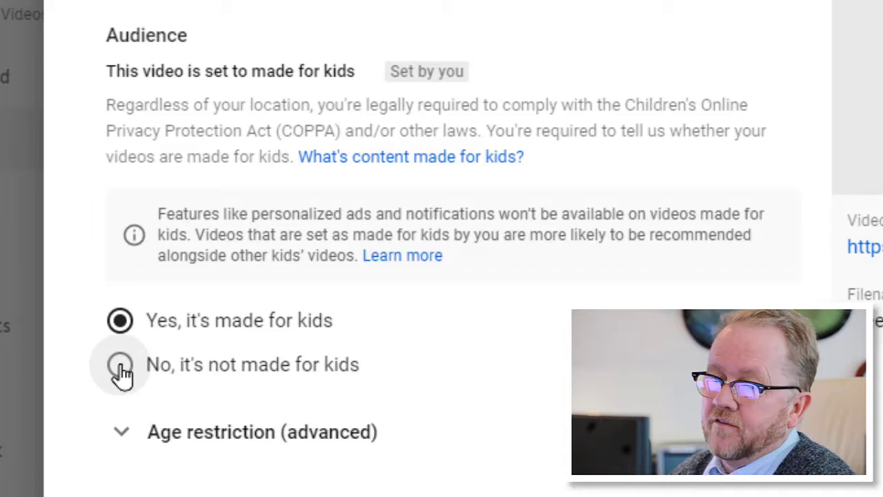
click(119, 364)
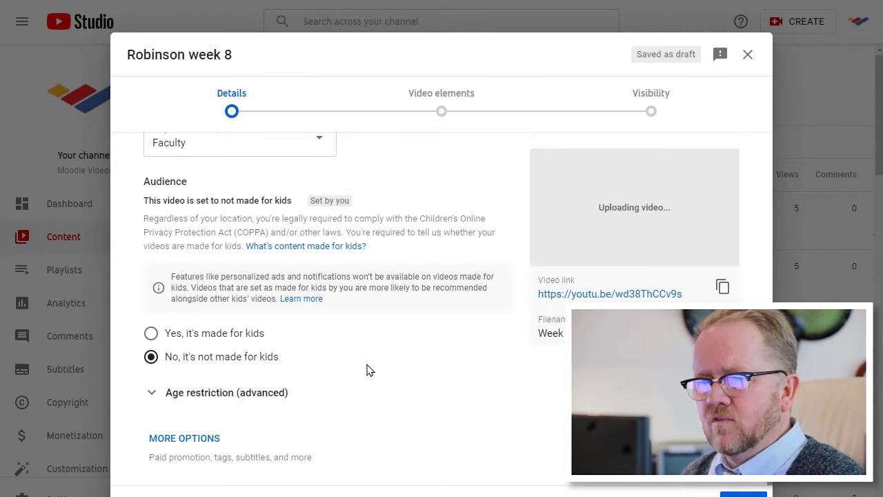
mouse_move(461, 356)
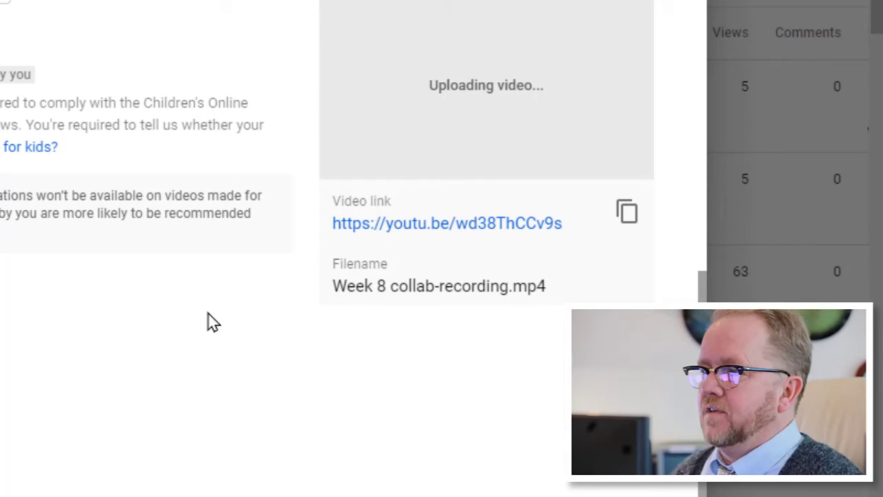
mouse_move(627, 213)
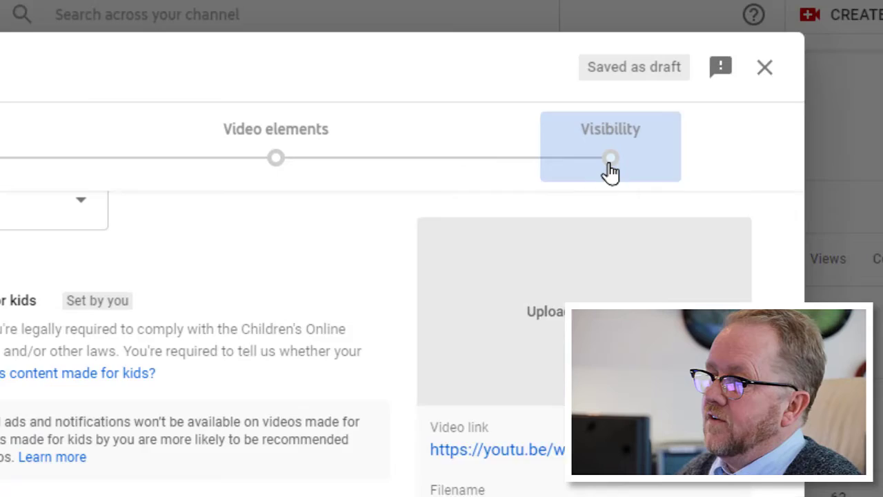
Set the video's visibility to Unlisted.
click(610, 147)
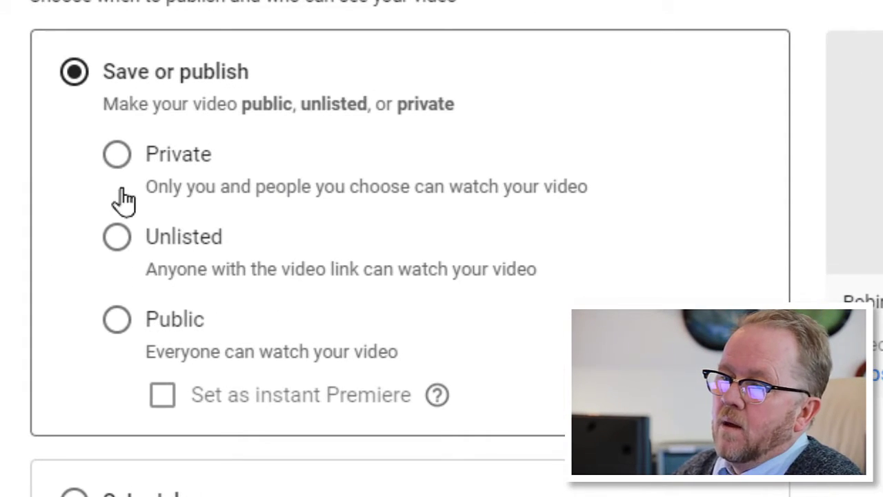
click(118, 236)
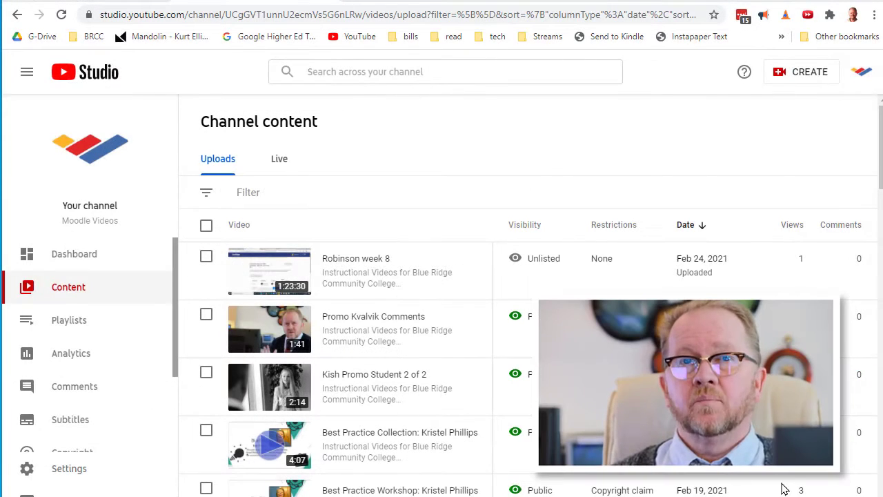
mouse_move(269, 271)
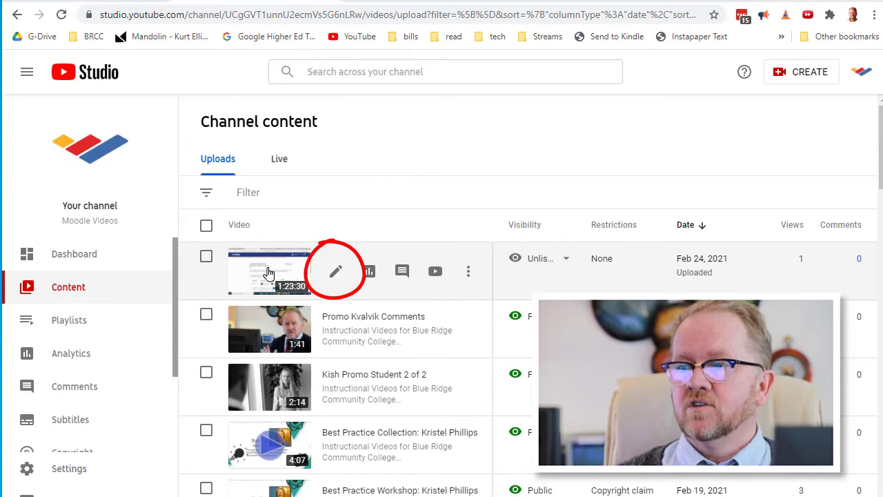
Play the uploaded Robinson week 8 video on its watch page and pause it near the end.
click(335, 271)
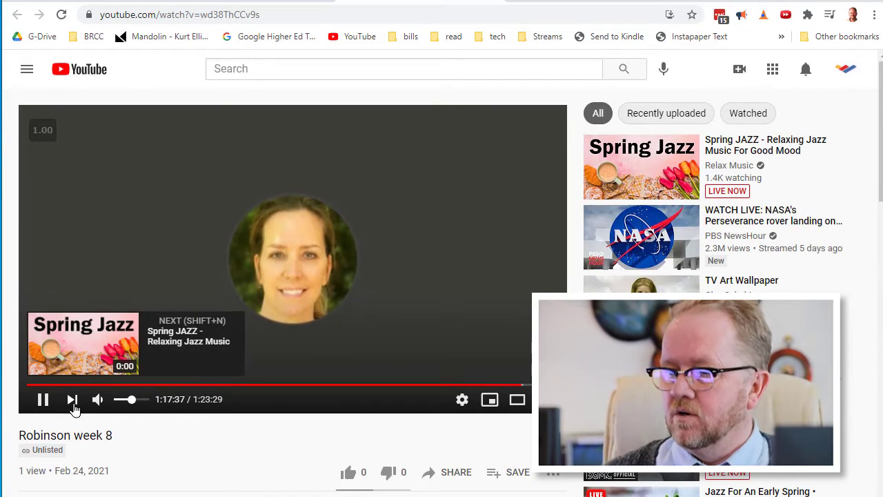
click(41, 399)
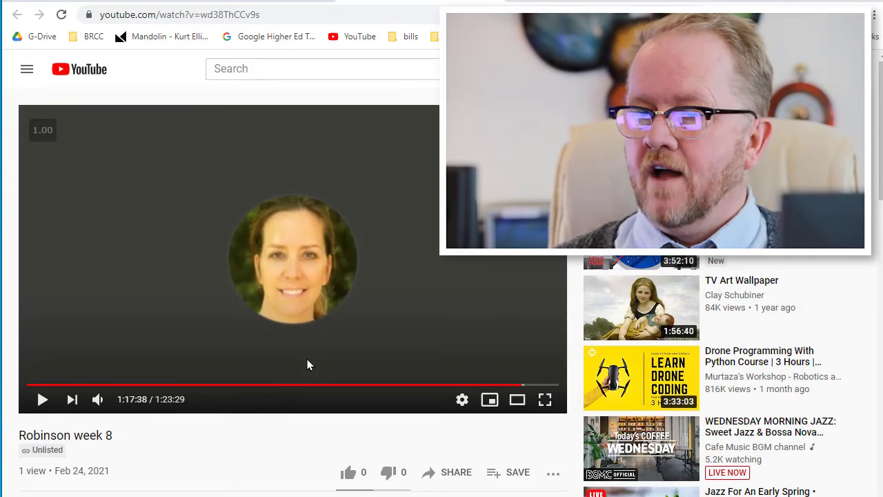
mouse_move(376, 417)
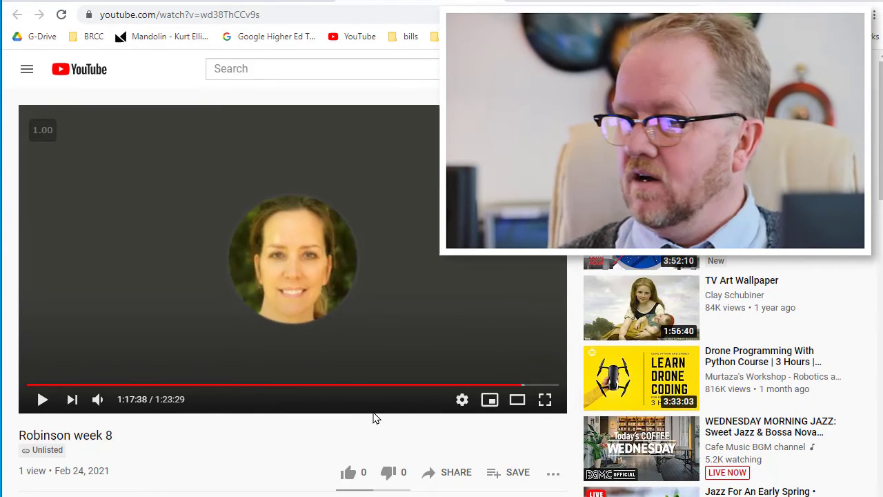
scroll(down, 3)
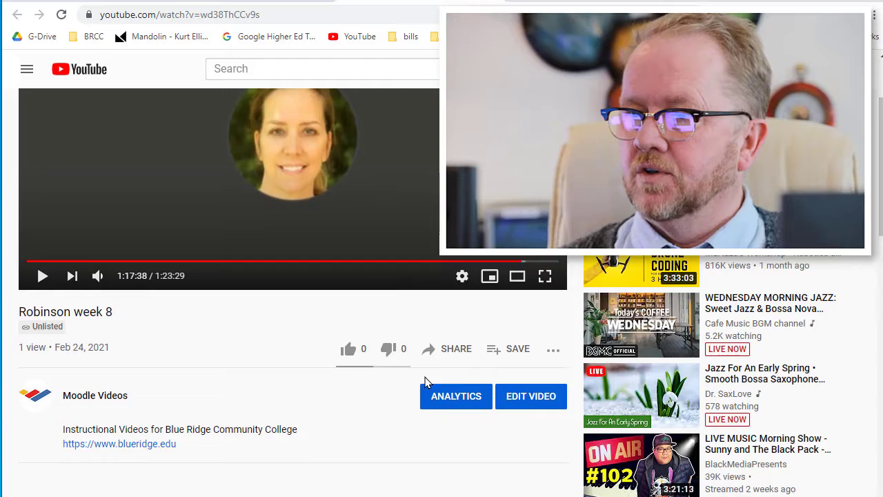
scroll(down, 3)
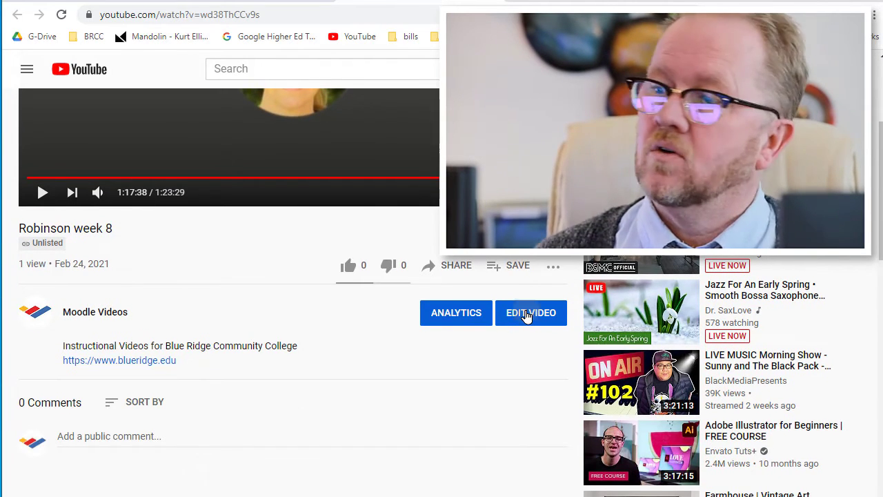
In the Studio editor, trim the video by splitting the timeline near the 1:14 mark.
click(530, 312)
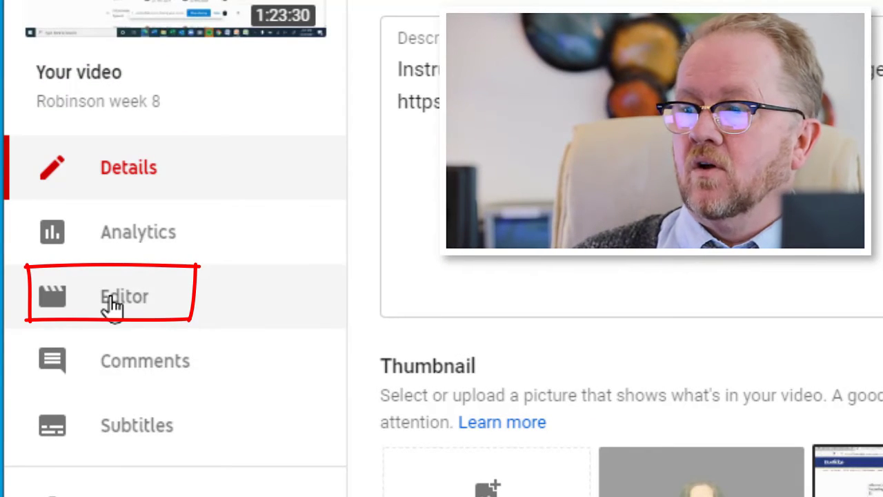
click(124, 295)
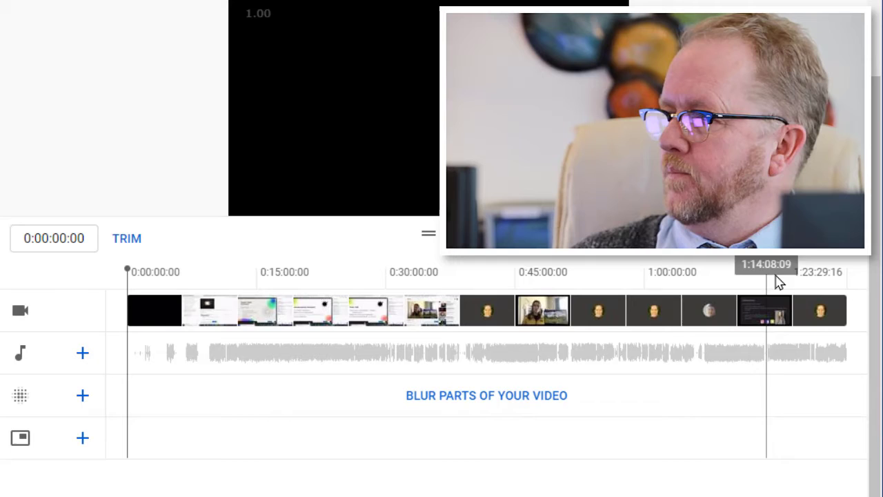
mouse_move(801, 279)
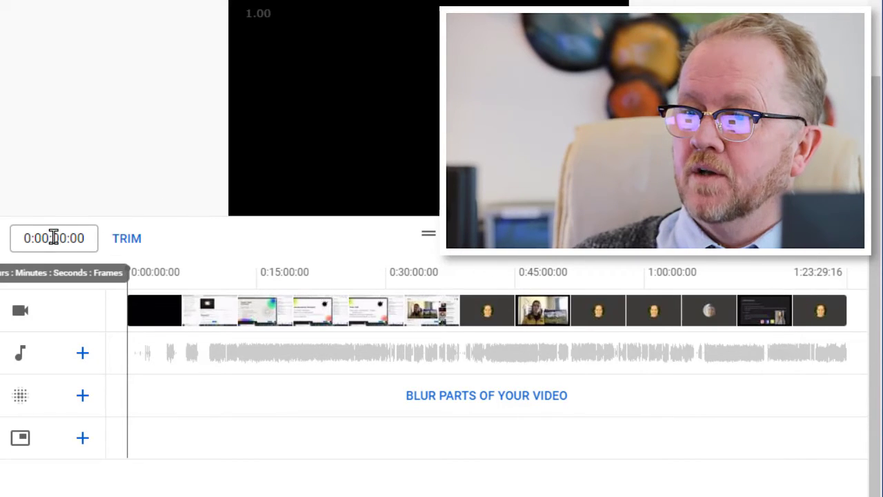
click(127, 238)
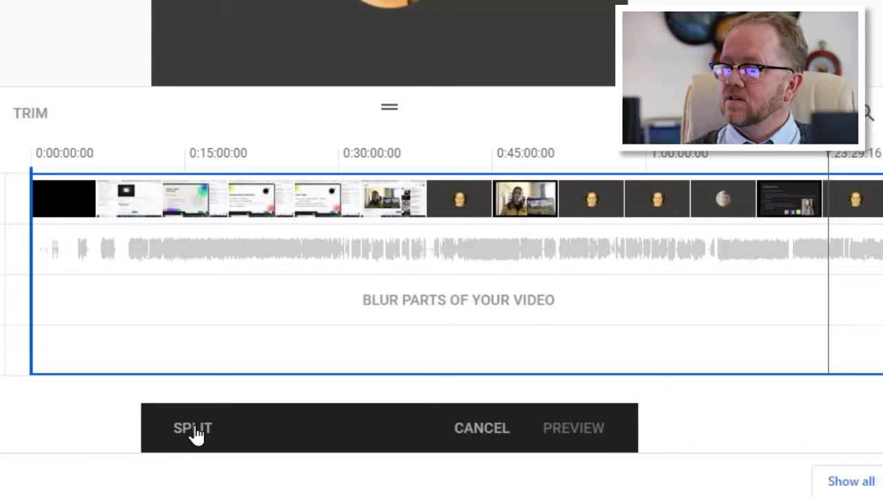
click(194, 428)
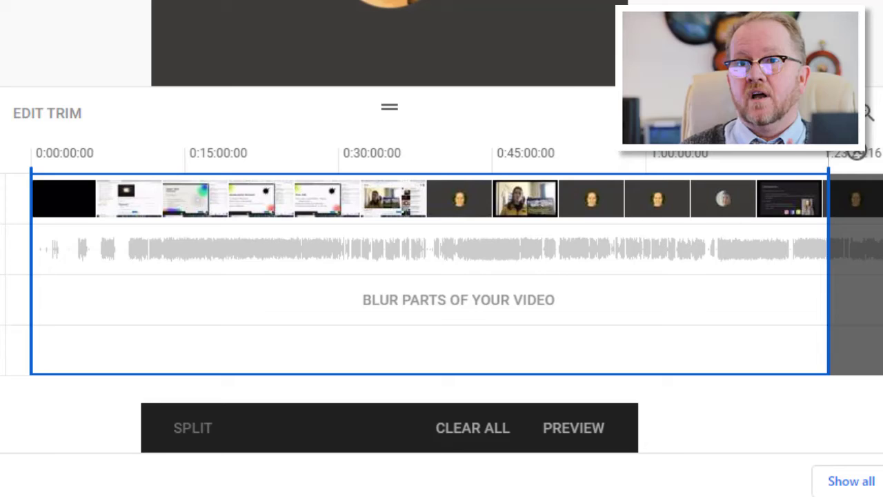
mouse_move(200, 74)
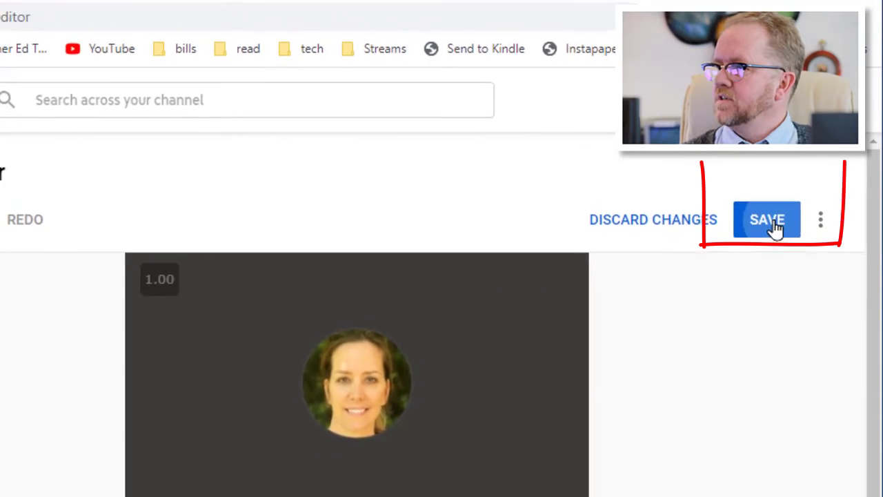
Save the trim and confirm the 'Save changes?' dialog.
click(768, 220)
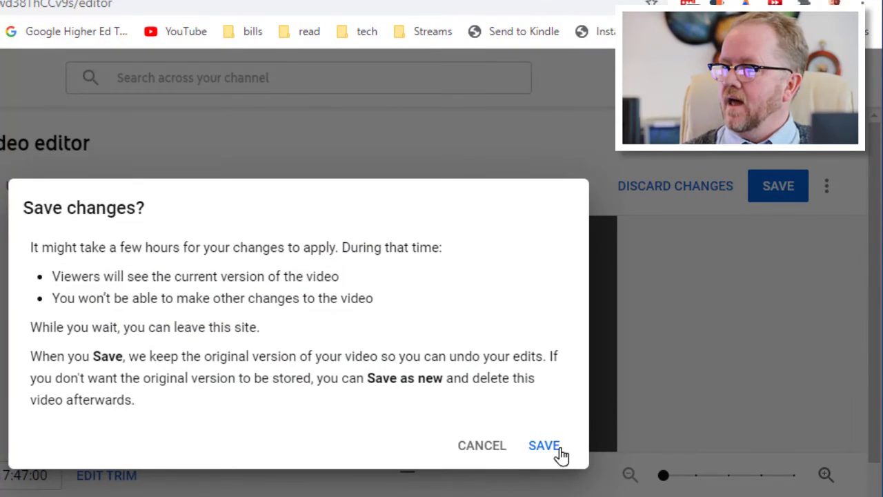
click(544, 444)
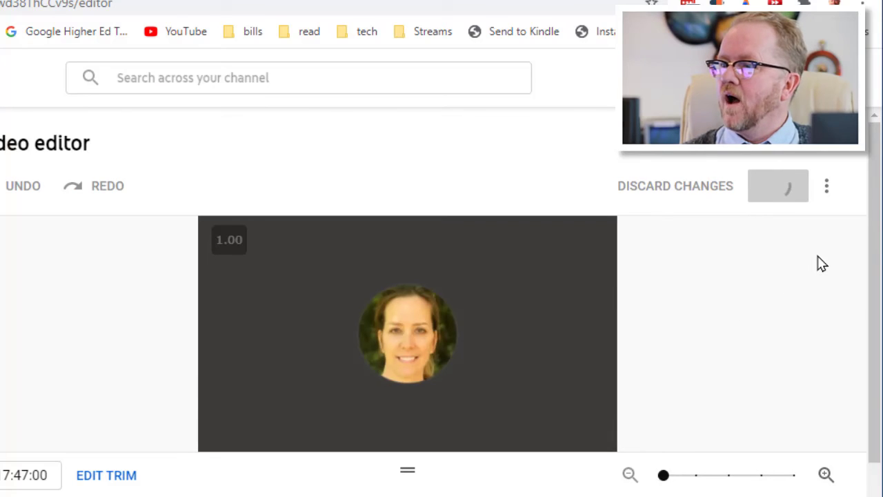
scroll(down, 3)
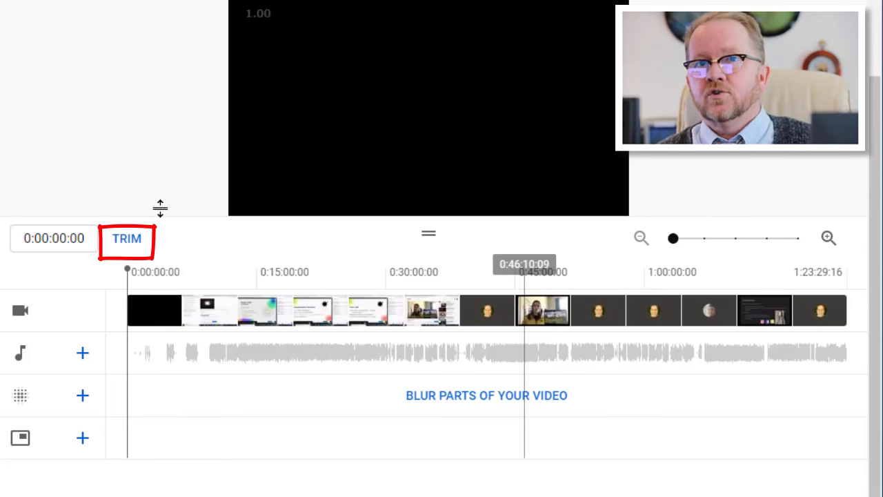
Trim again with a split at the playhead and preview the shortened result.
click(126, 237)
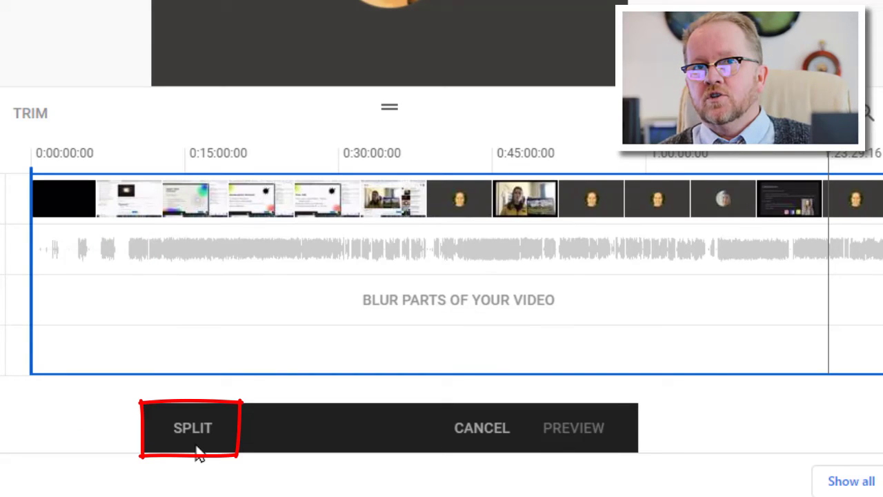
click(193, 427)
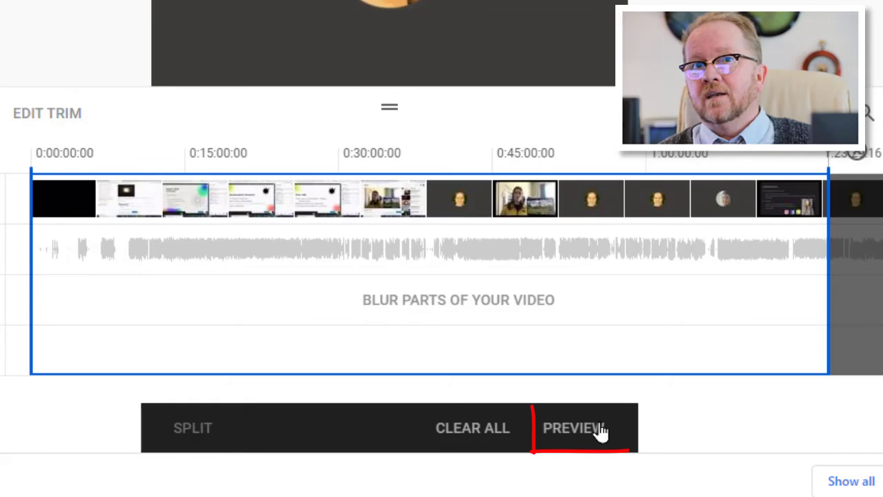
click(573, 428)
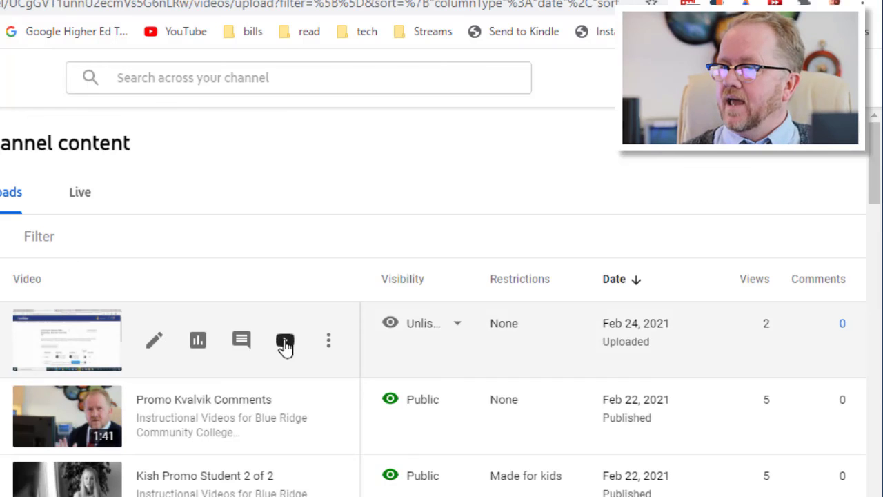
View the trimmed week 8 video on YouTube from the content list.
click(328, 339)
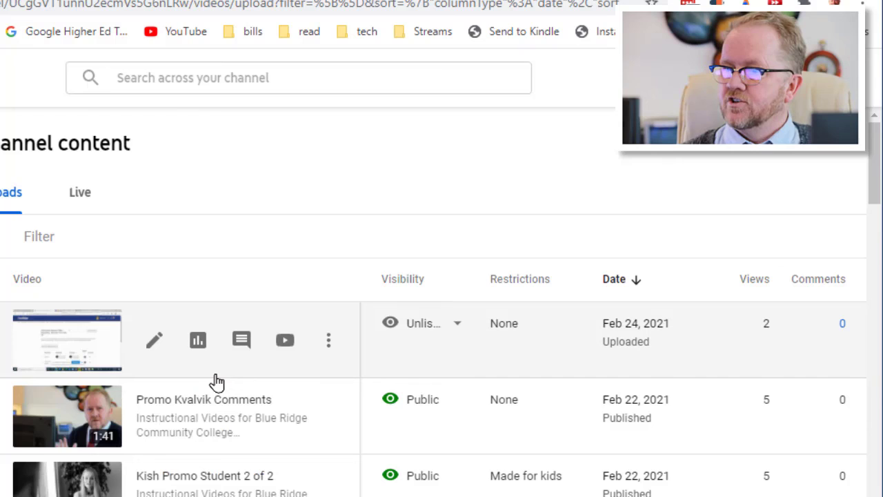
mouse_move(174, 358)
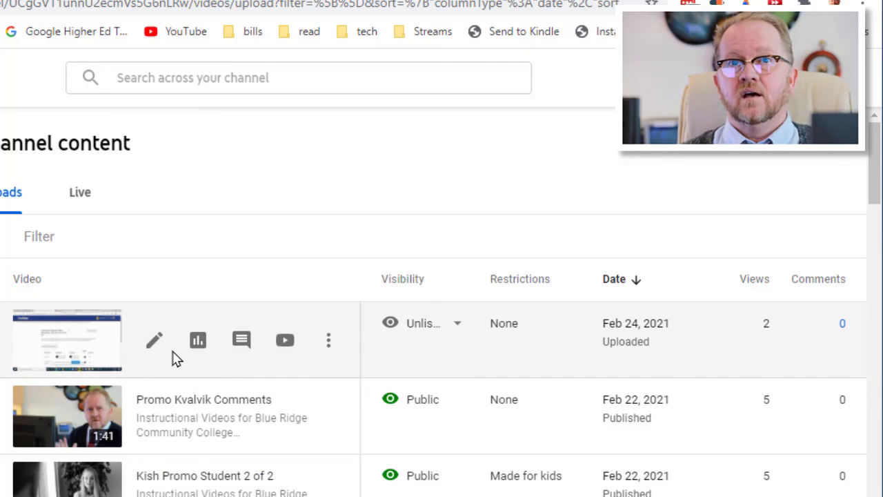